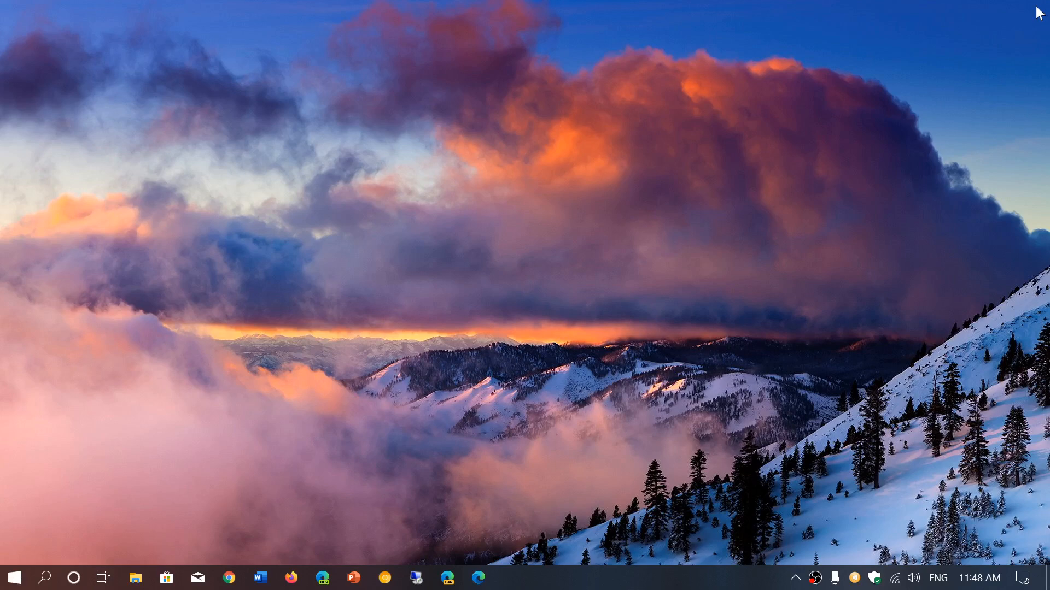
mouse_move(575, 478)
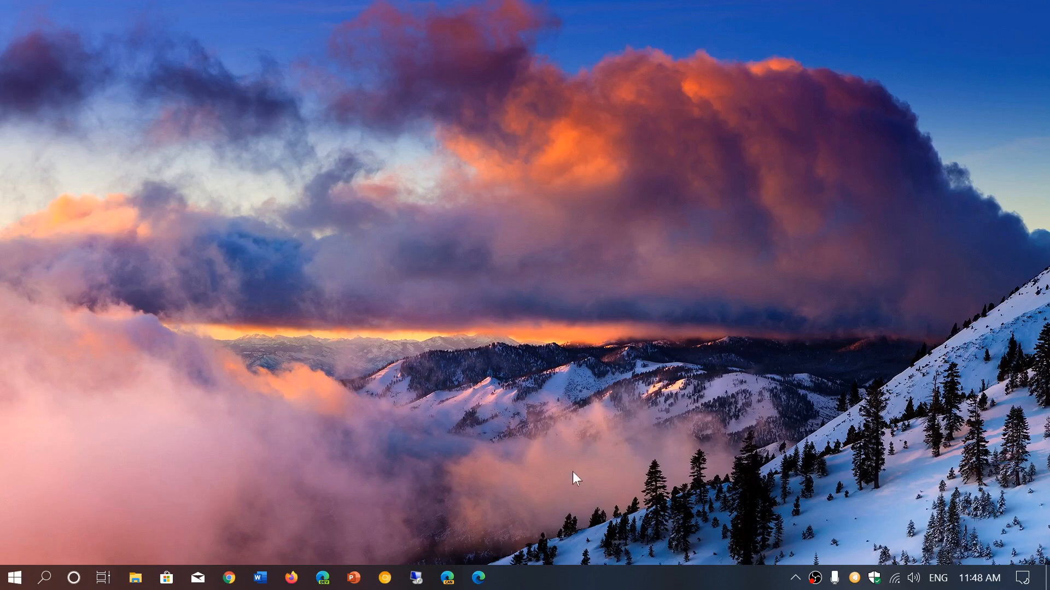
- Launch Edge and scroll down to its Microsoft News feed on the new tab page
click(475, 577)
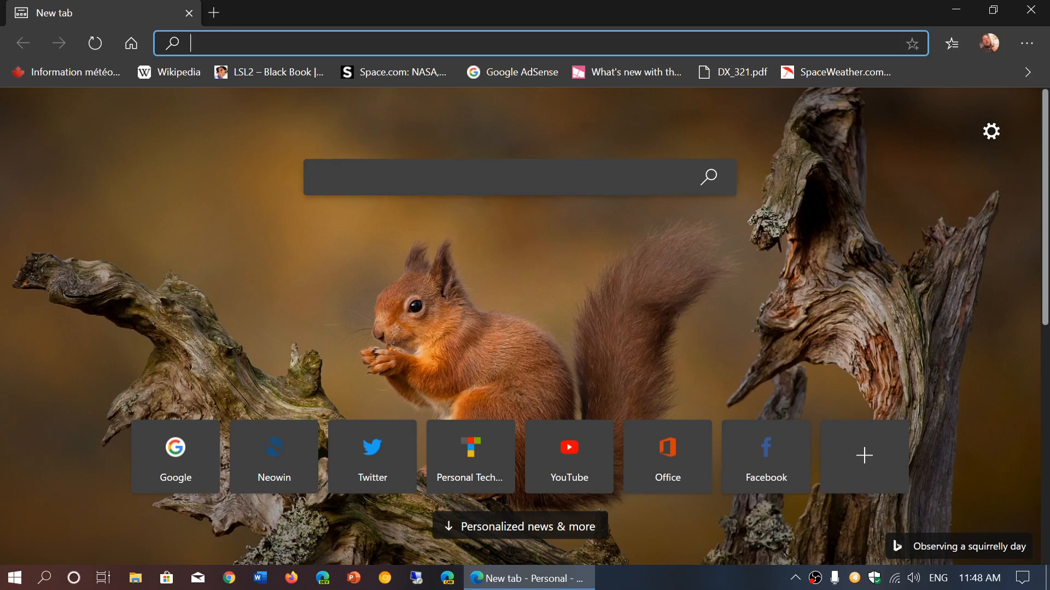
mouse_move(534, 315)
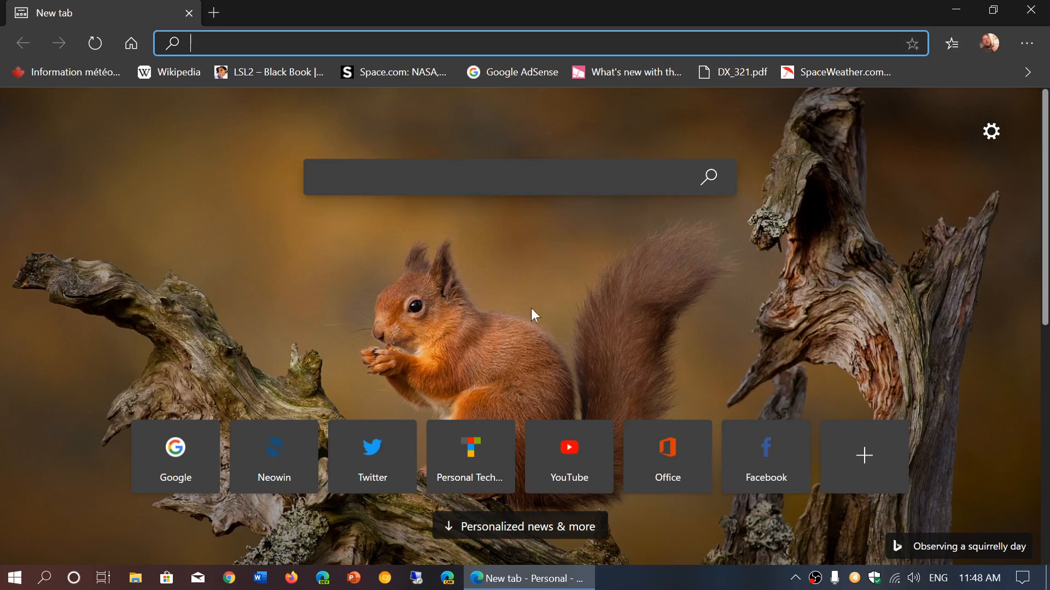
mouse_move(516, 353)
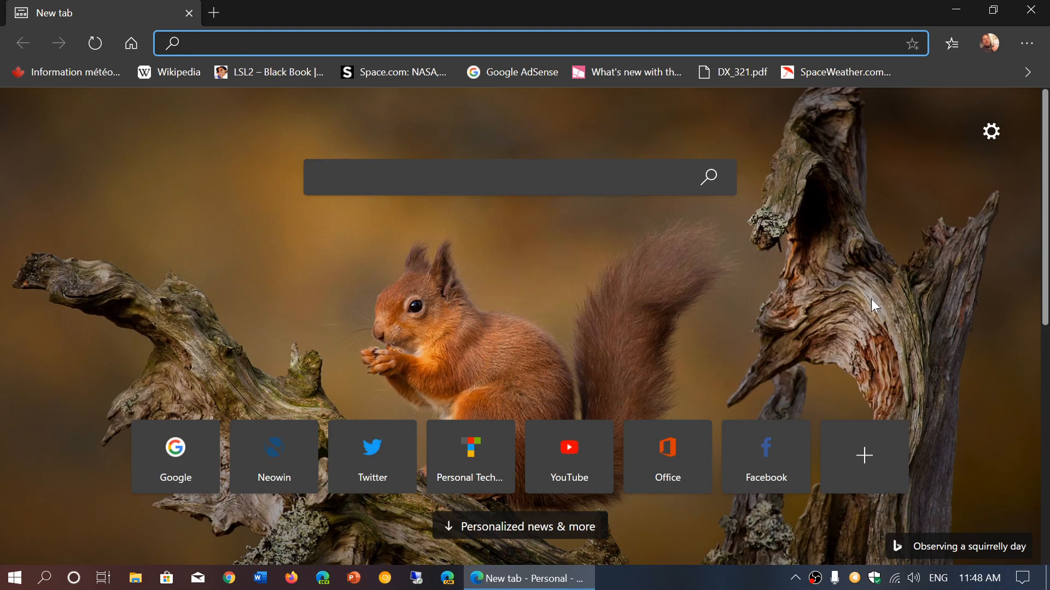
mouse_move(866, 277)
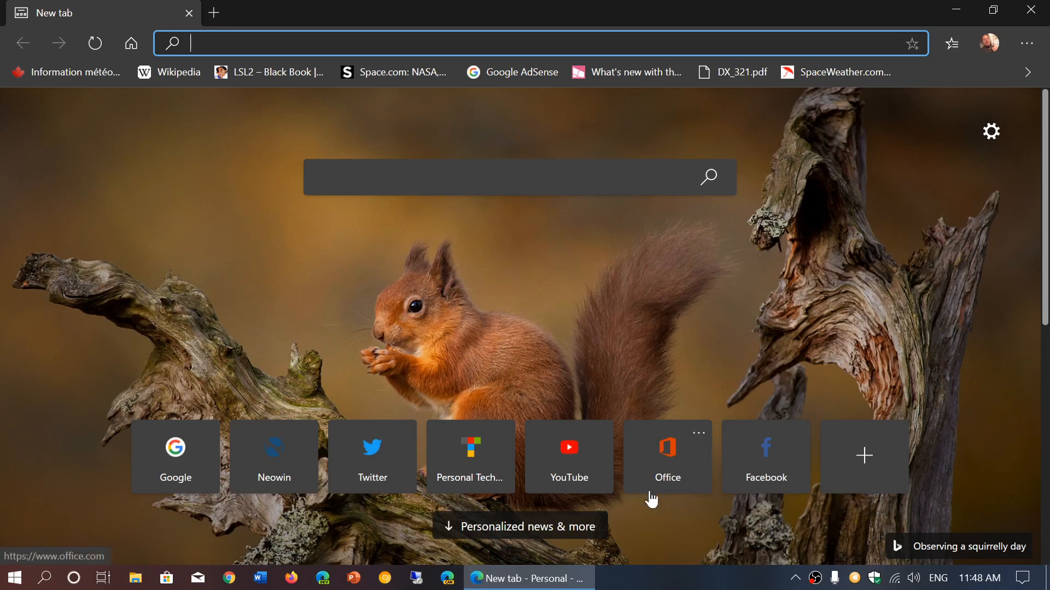
mouse_move(542, 534)
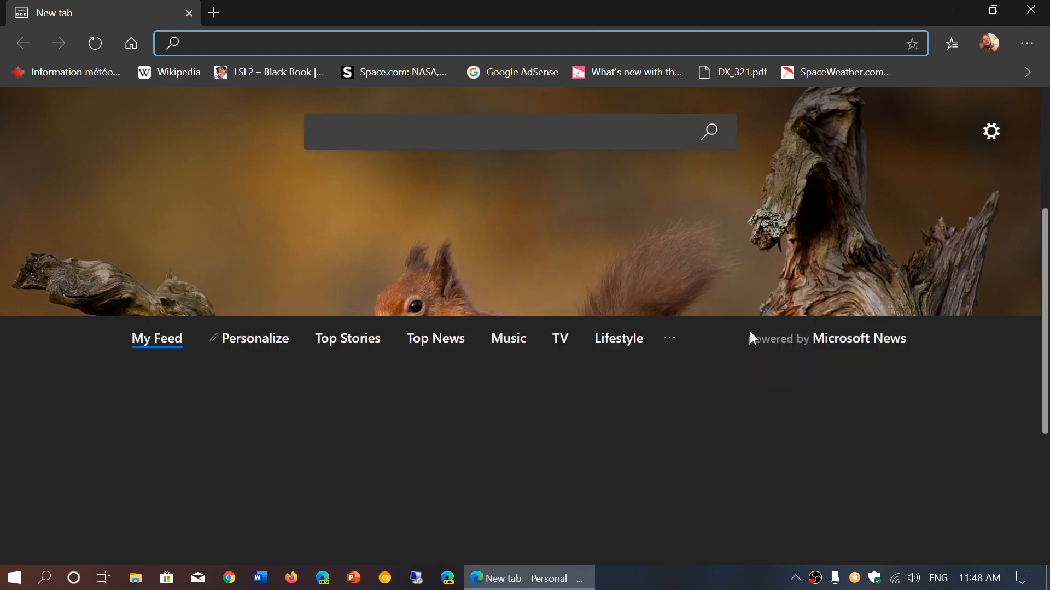
scroll(down, 3)
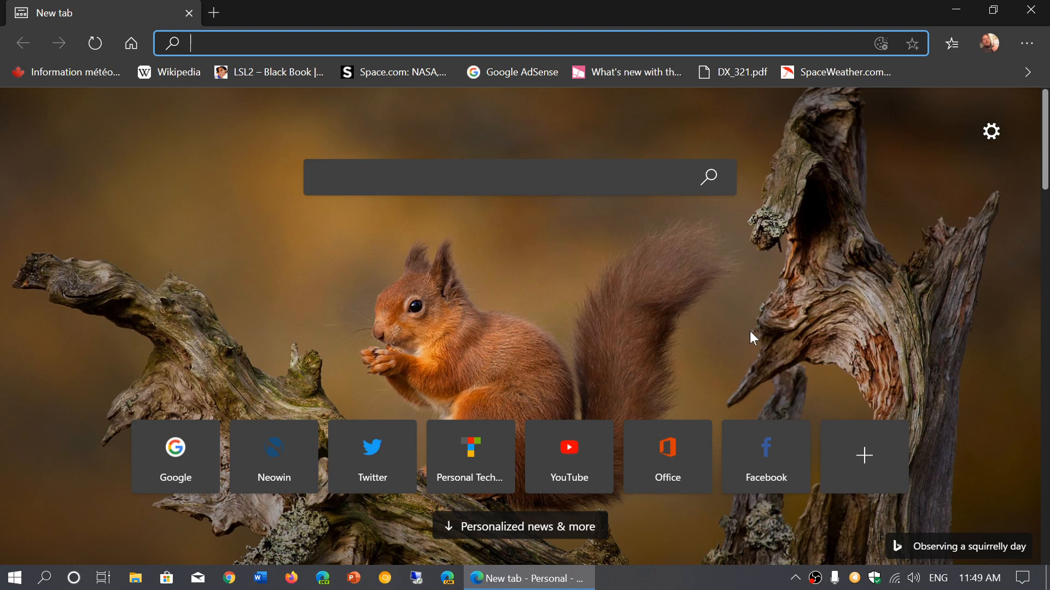
mouse_move(1020, 43)
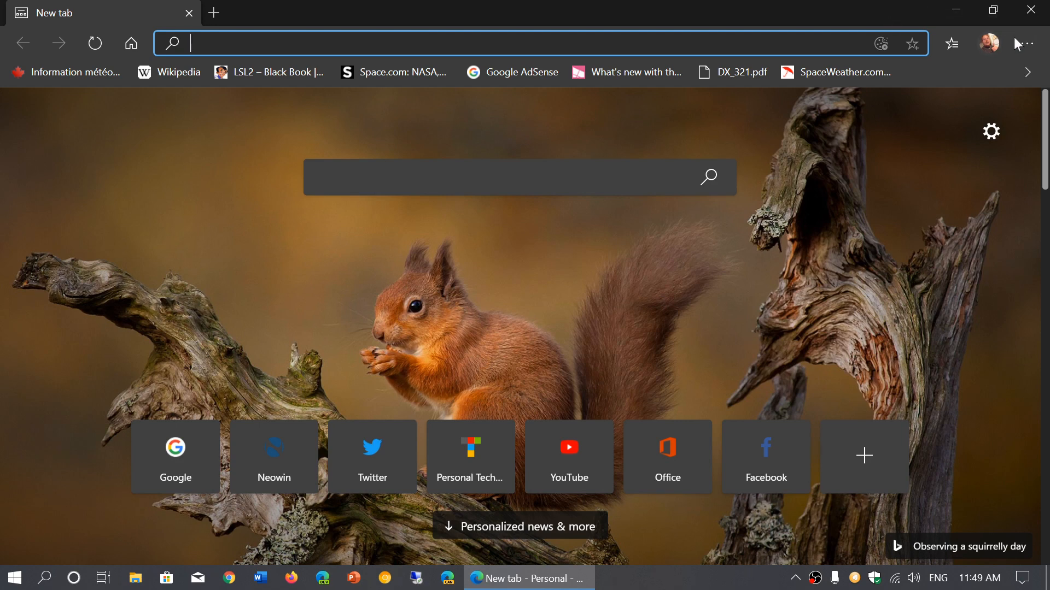
mouse_move(1029, 43)
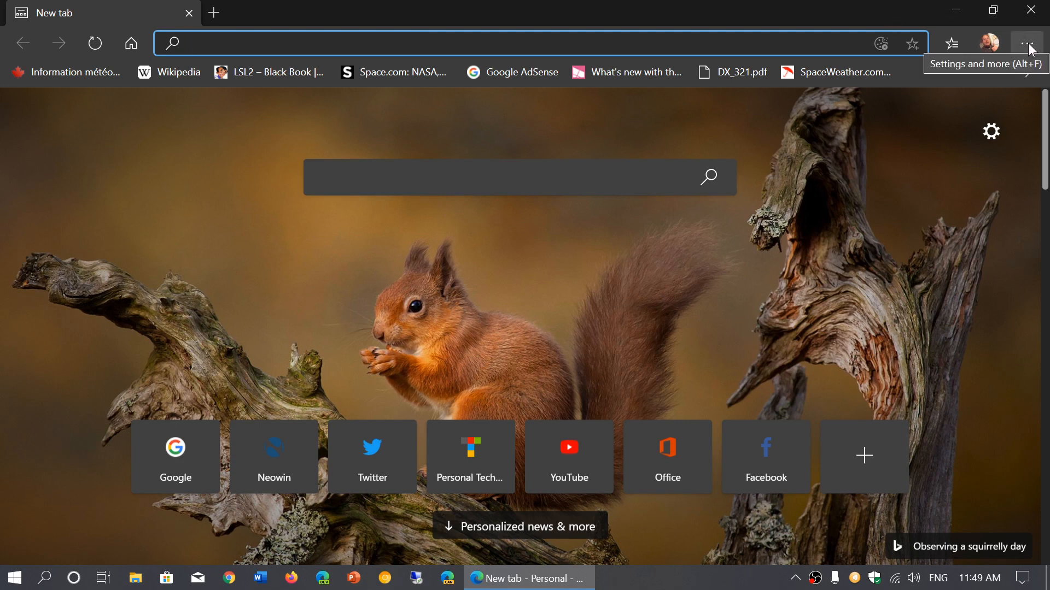
- Go to Edge's Settings and show the On startup page
click(1026, 43)
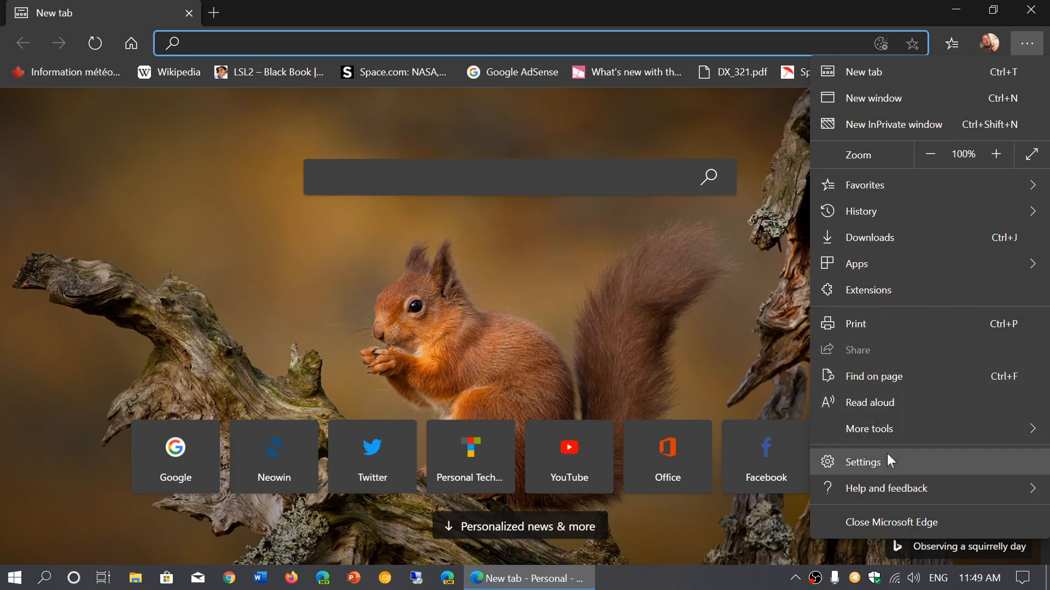
click(864, 462)
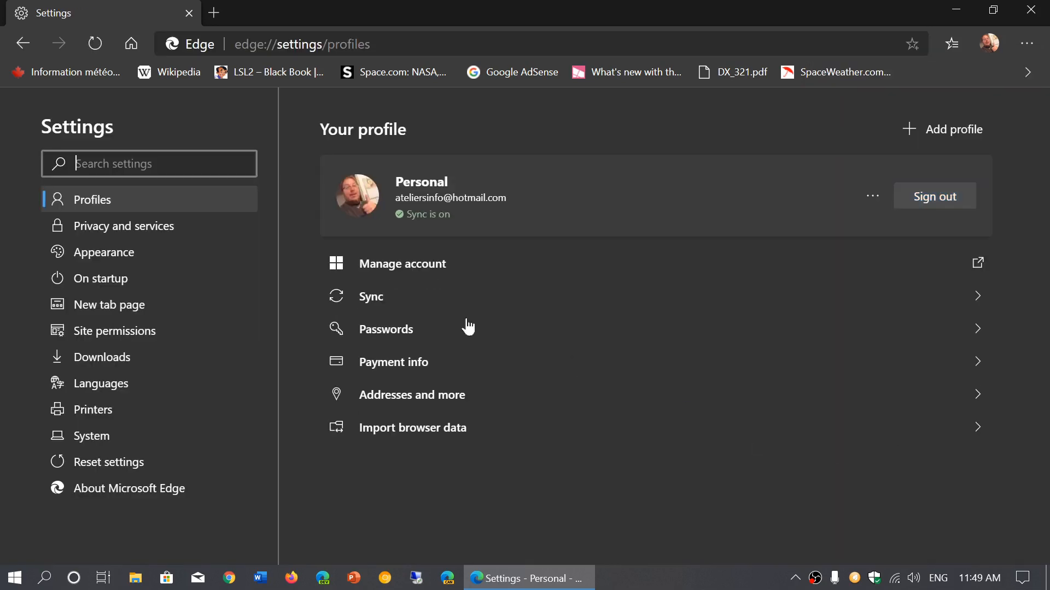
mouse_move(104, 279)
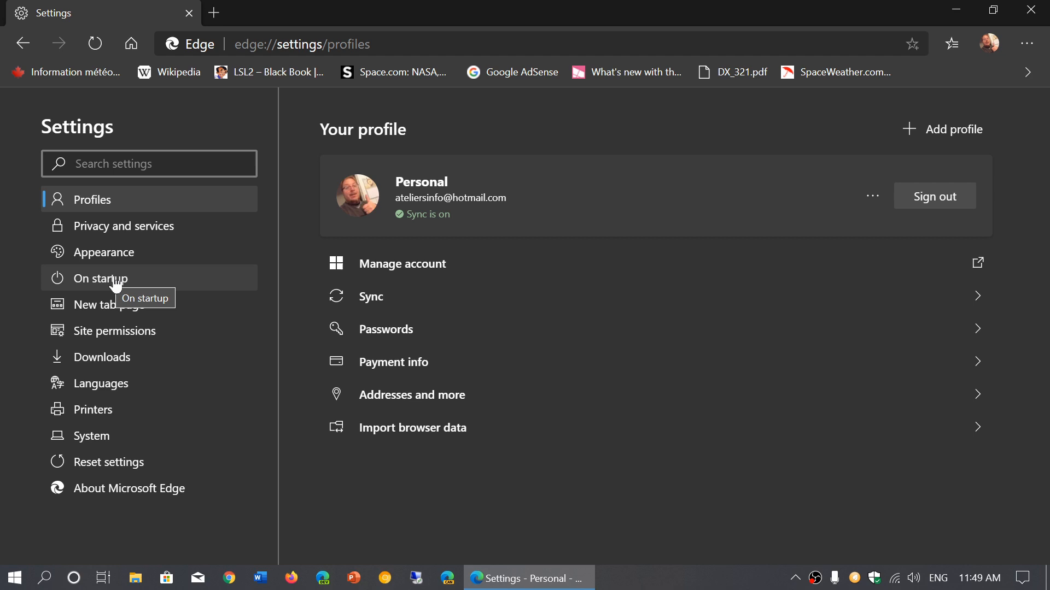
click(98, 278)
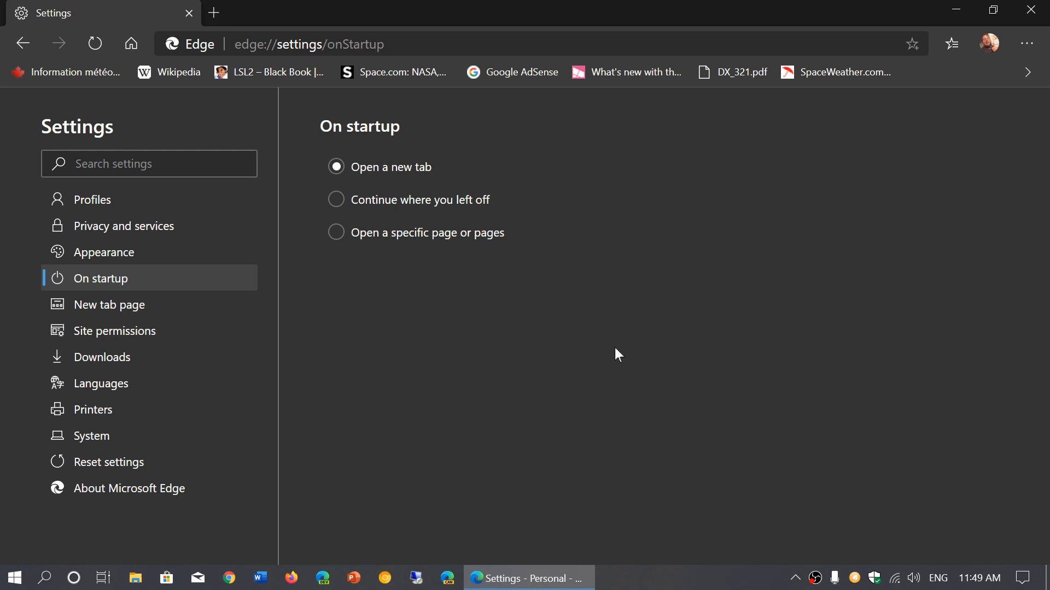
mouse_move(335, 233)
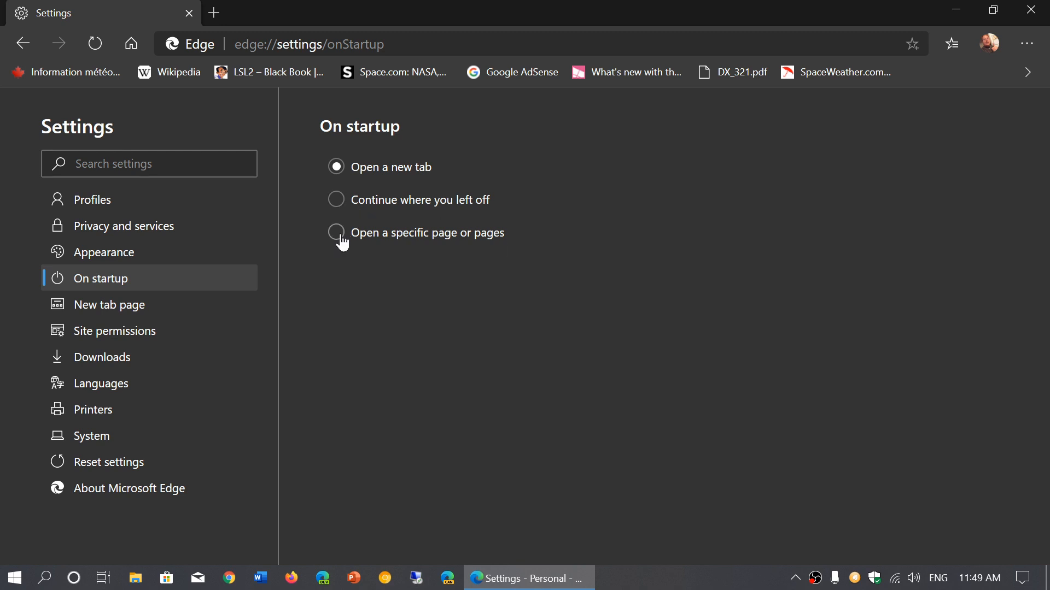
click(336, 232)
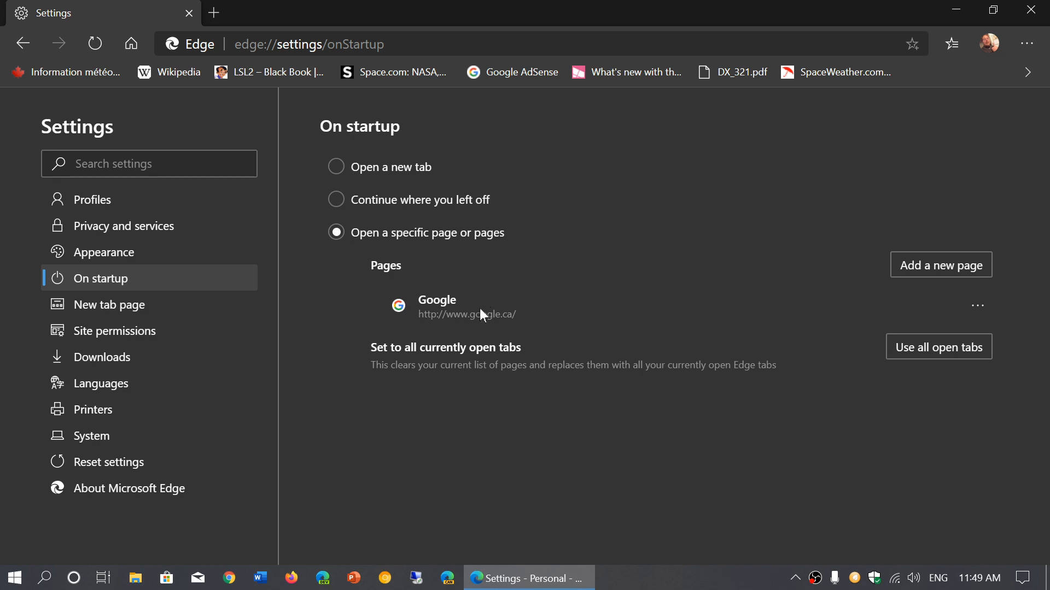
mouse_move(576, 444)
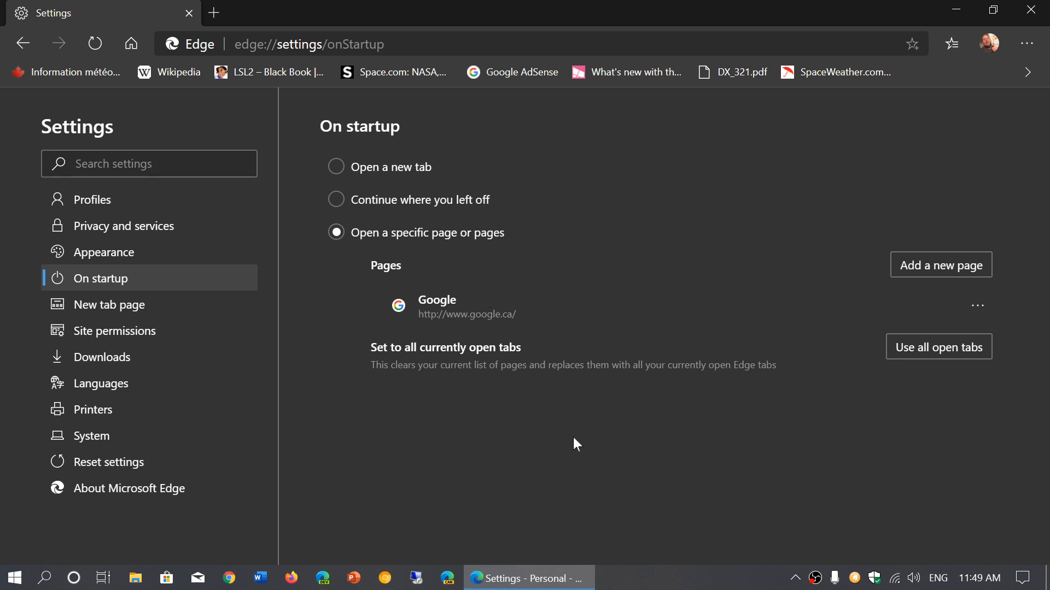
mouse_move(915, 247)
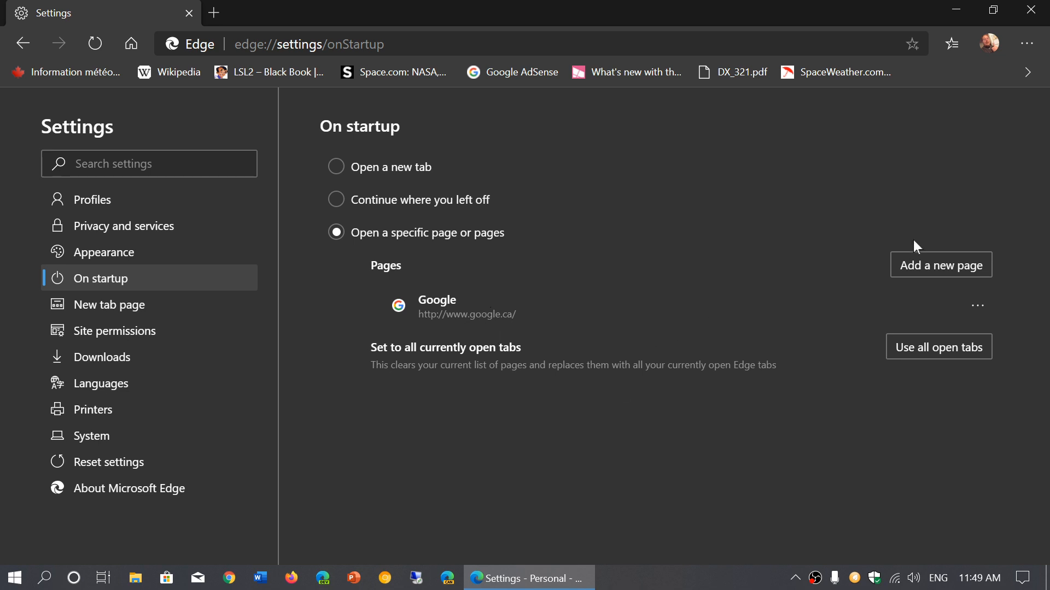
mouse_move(800, 399)
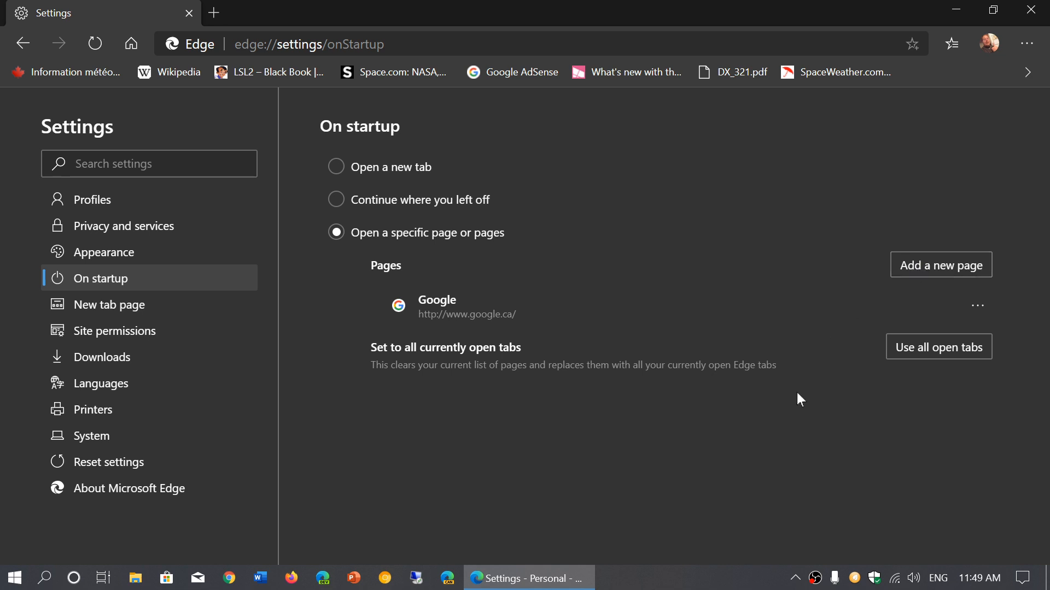
mouse_move(727, 471)
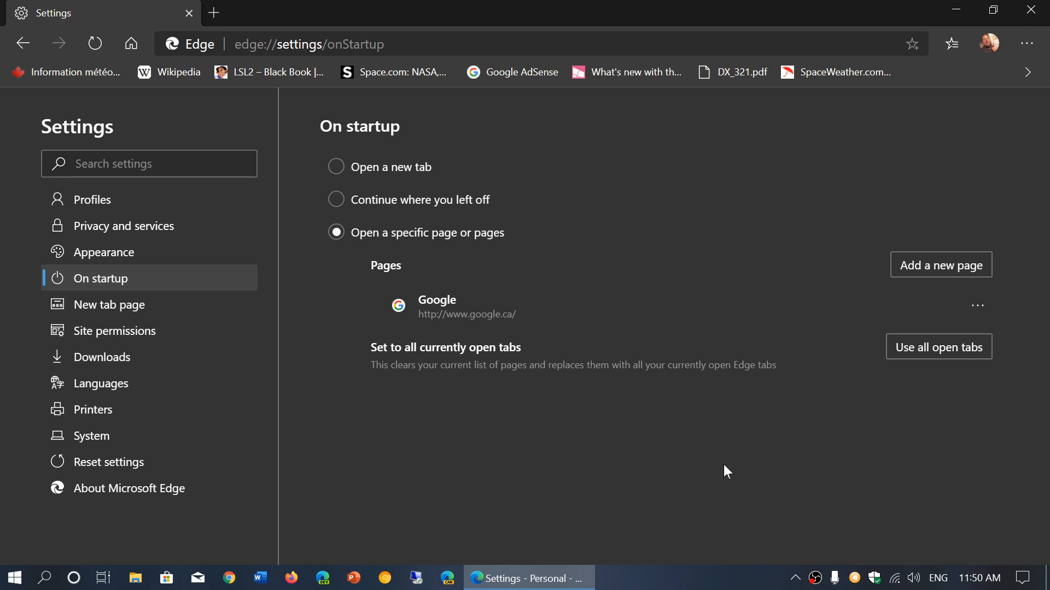
click(940, 265)
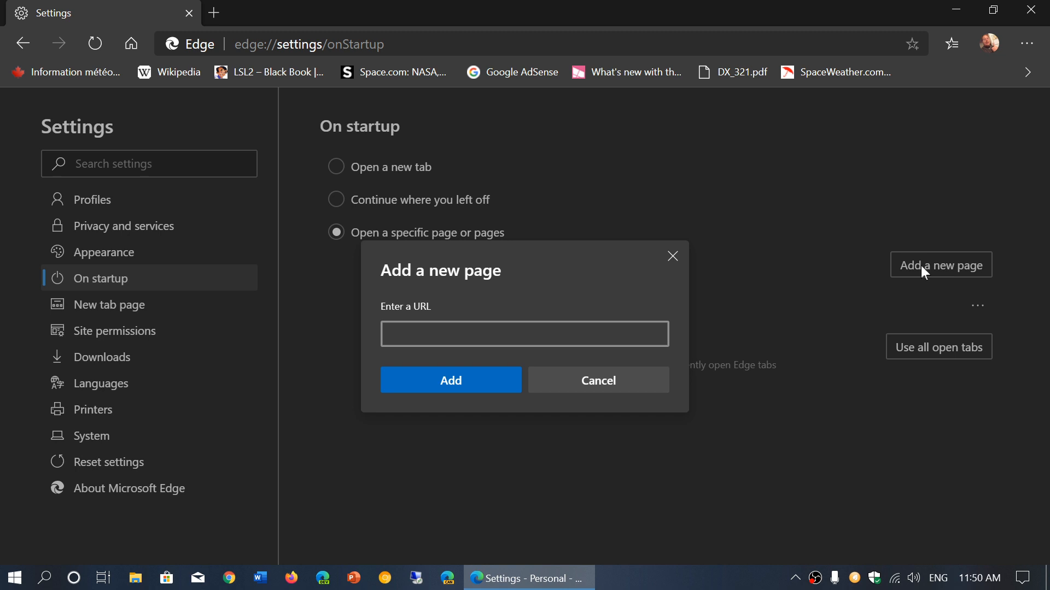
mouse_move(701, 261)
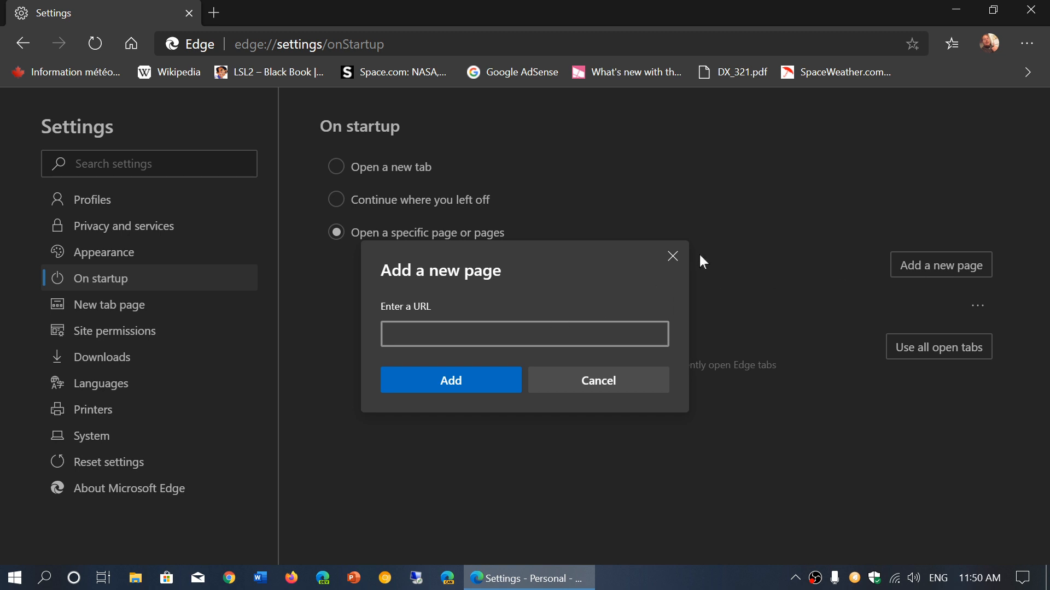
mouse_move(671, 265)
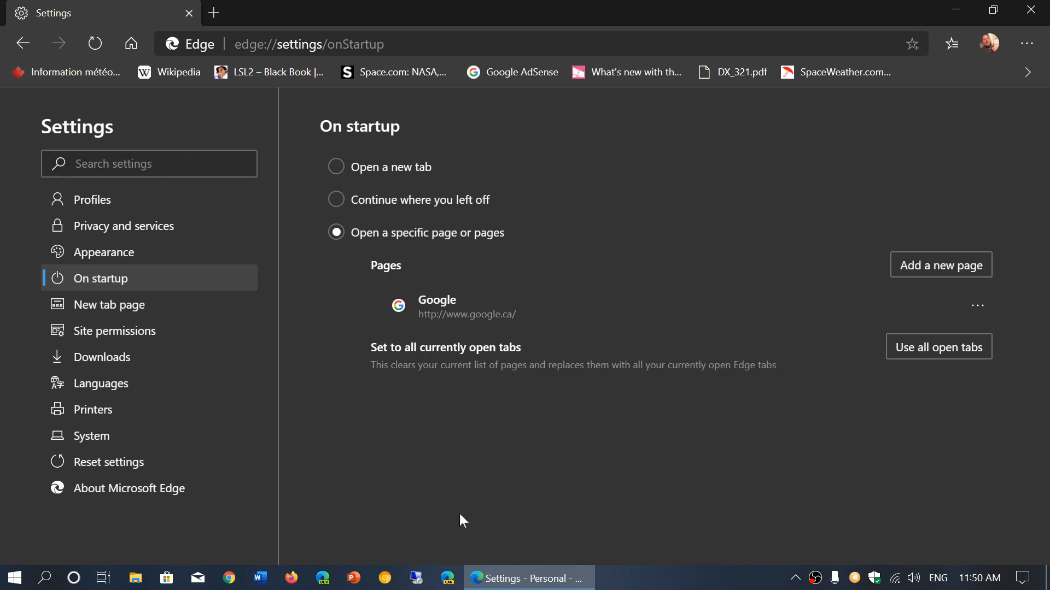
mouse_move(1033, 10)
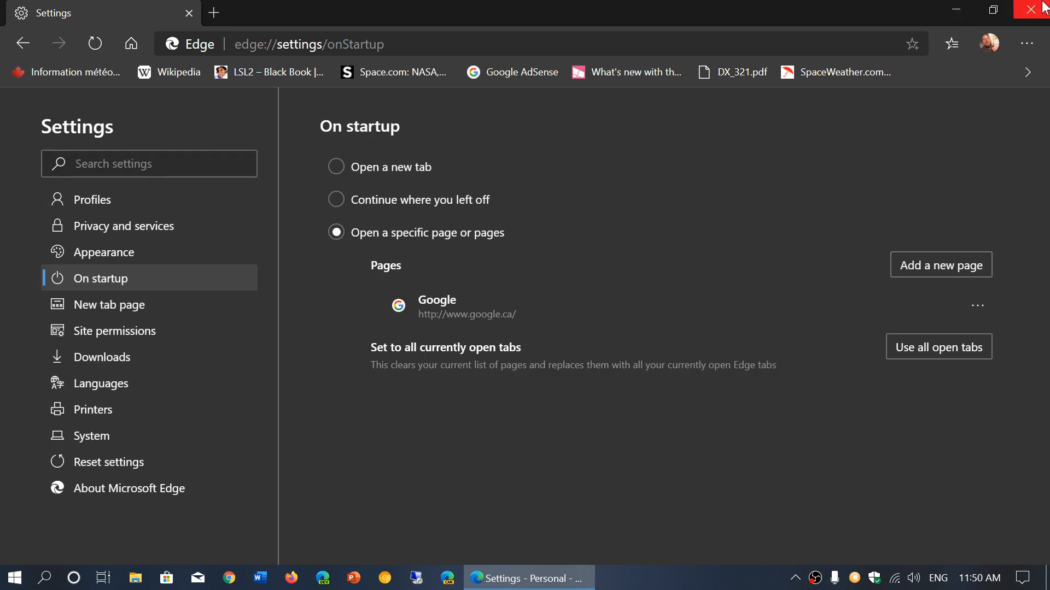
- Close Edge to test that it restarts on the Google home page
click(1038, 9)
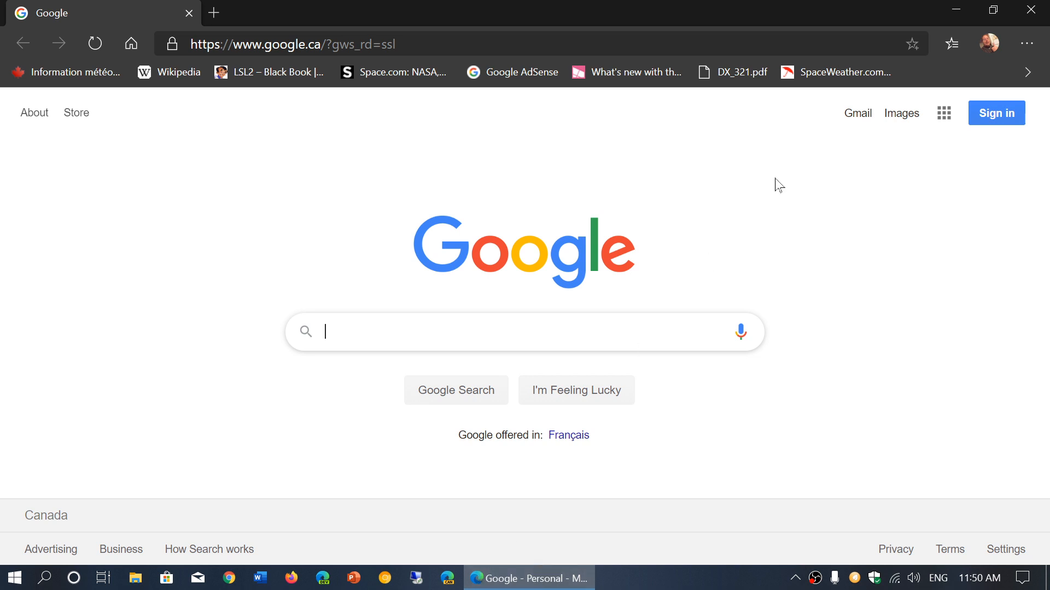
click(1026, 42)
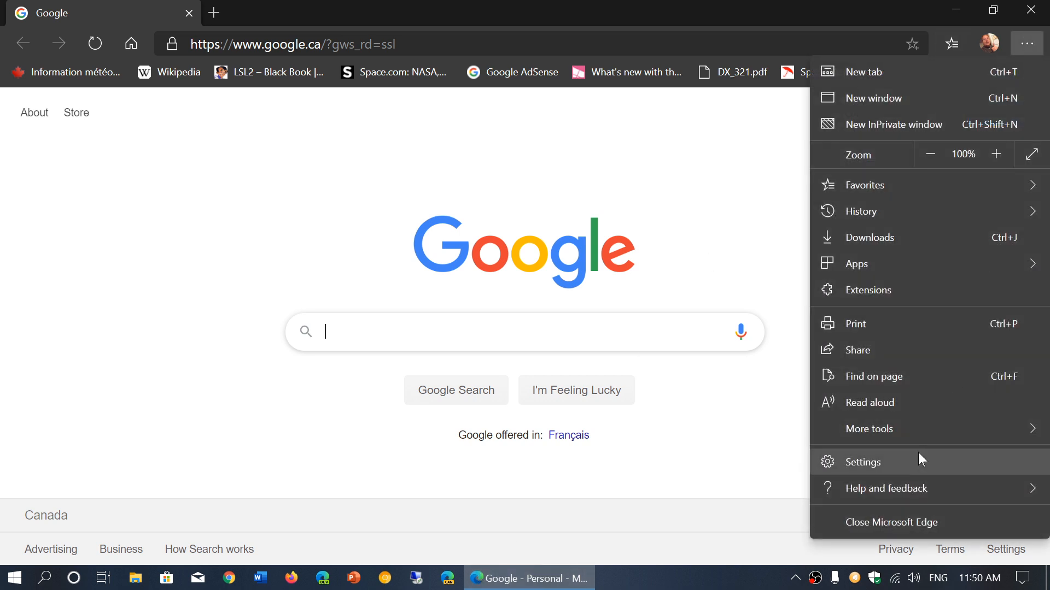
click(862, 462)
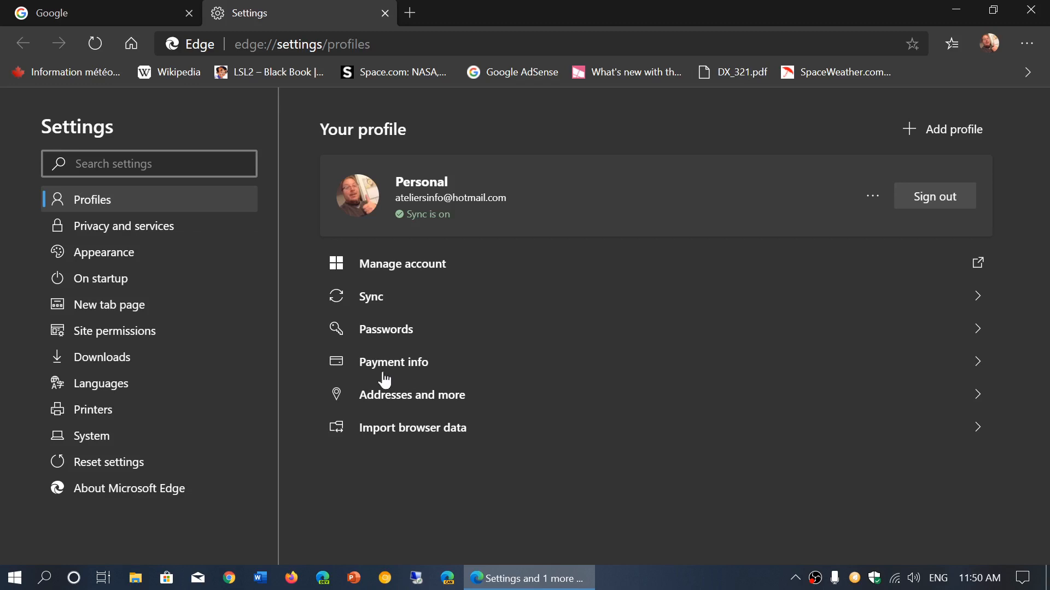
mouse_move(104, 279)
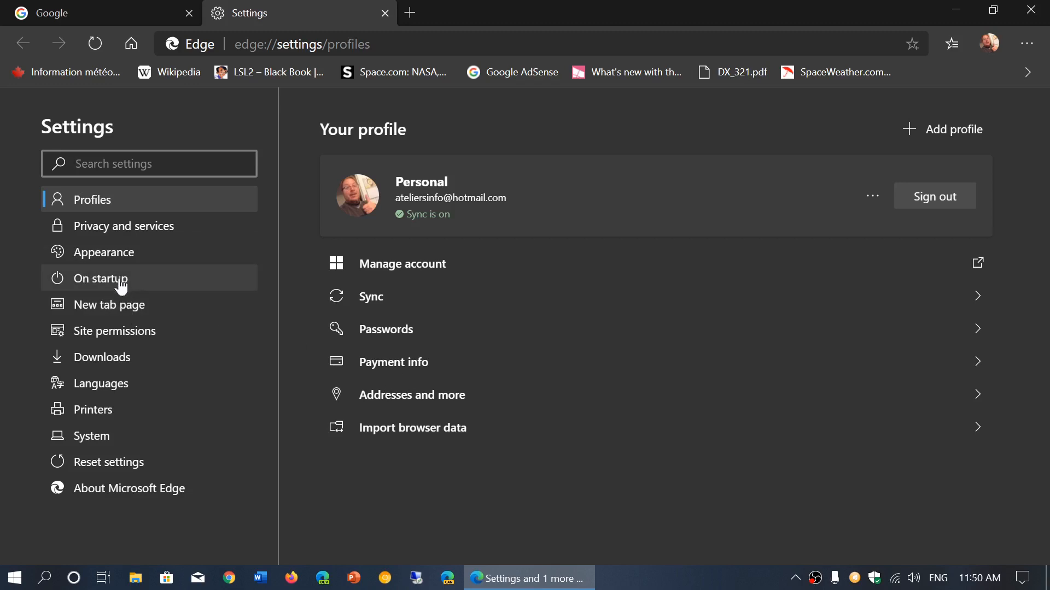
click(99, 278)
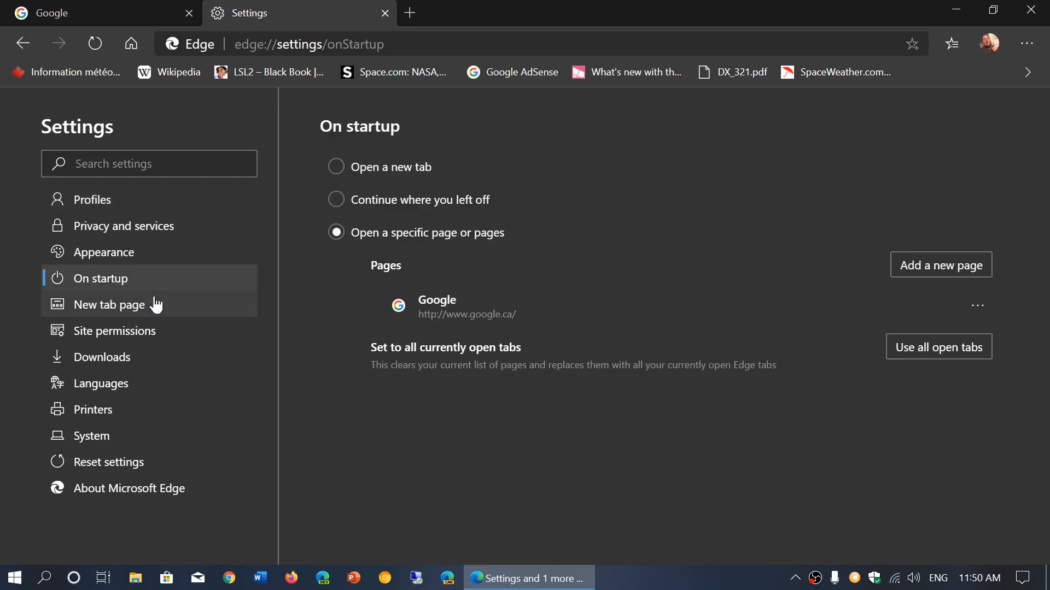
click(109, 304)
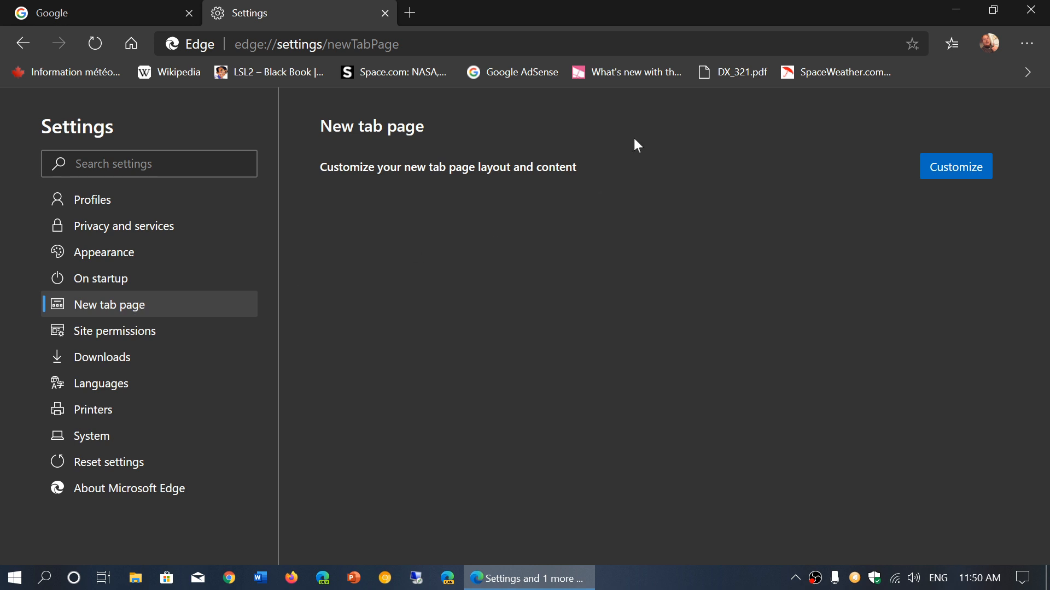
mouse_move(681, 166)
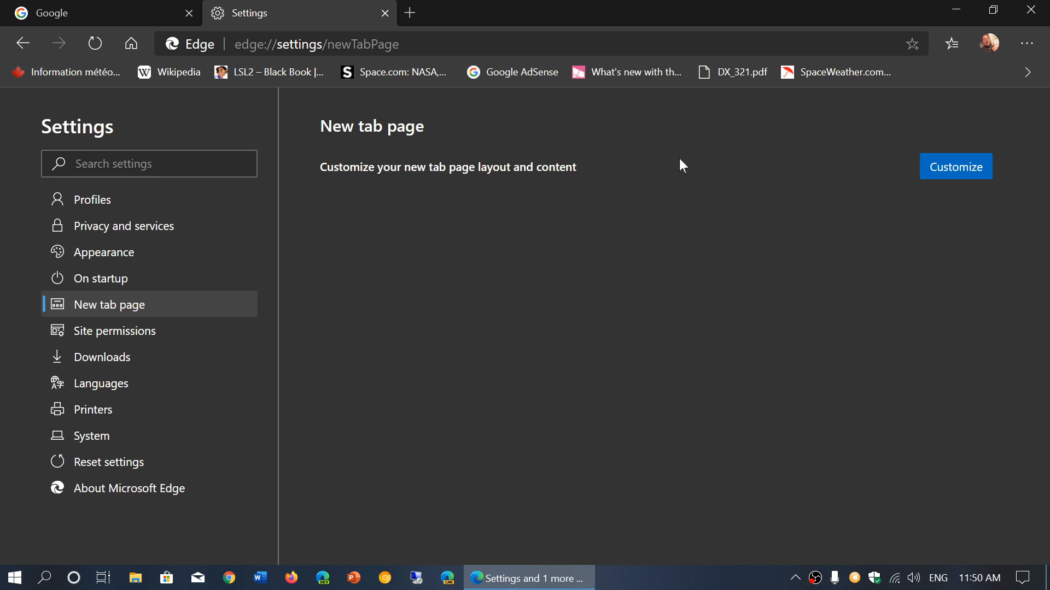
click(955, 167)
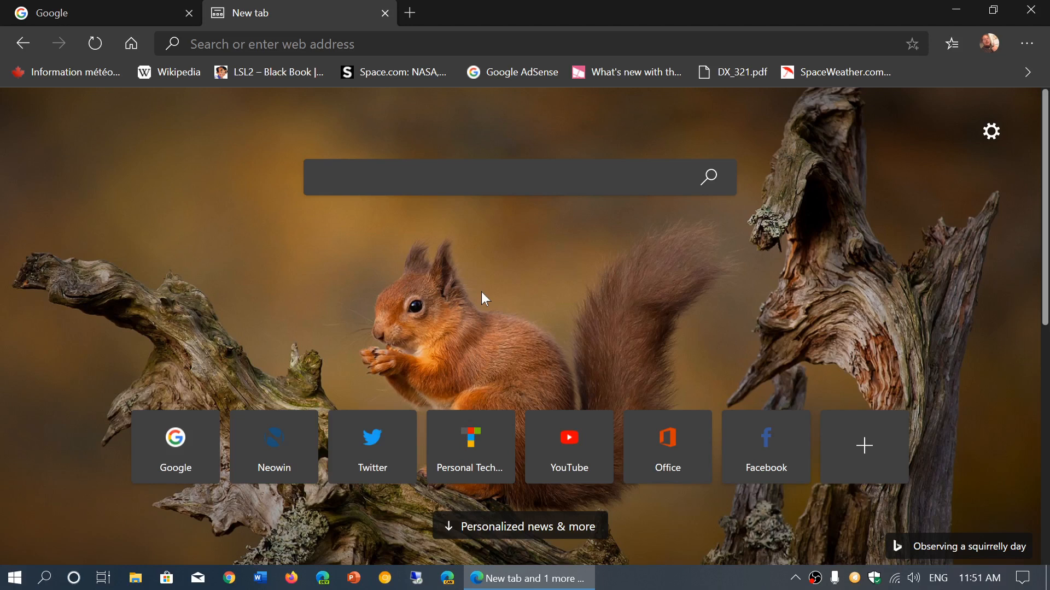
mouse_move(398, 328)
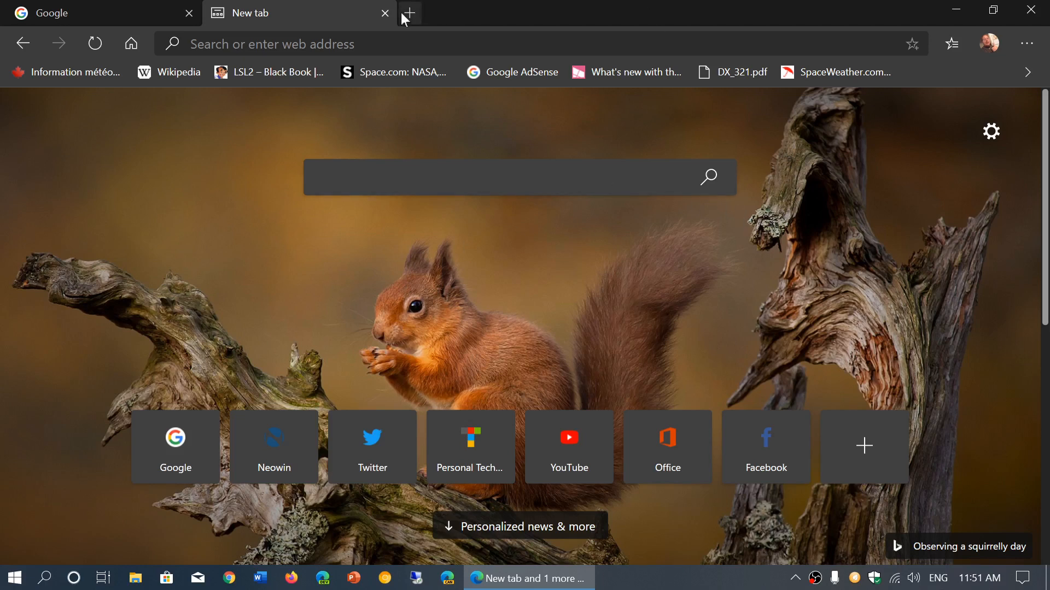
click(385, 13)
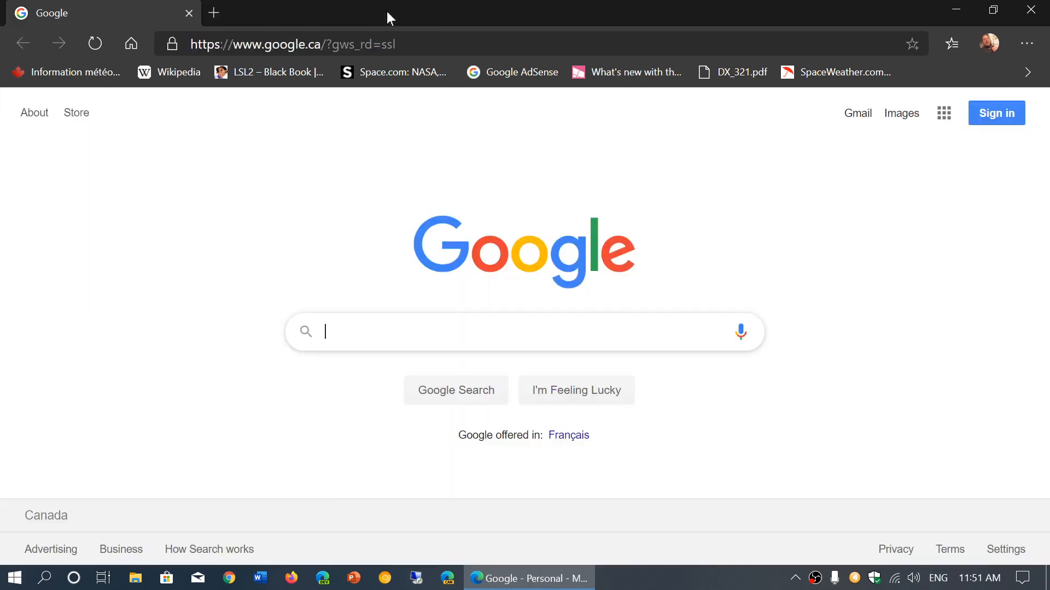
mouse_move(686, 371)
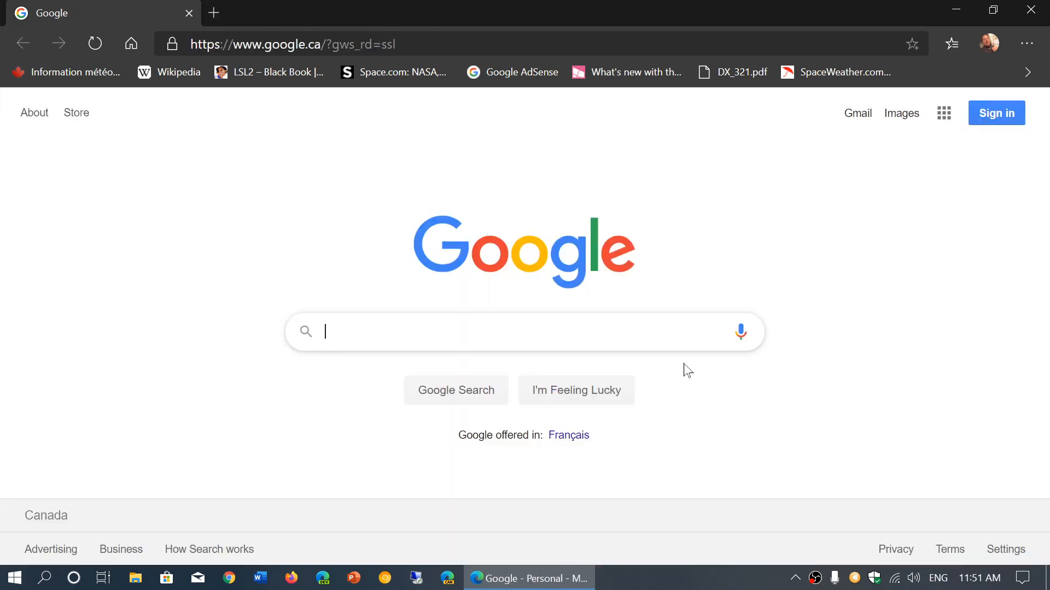